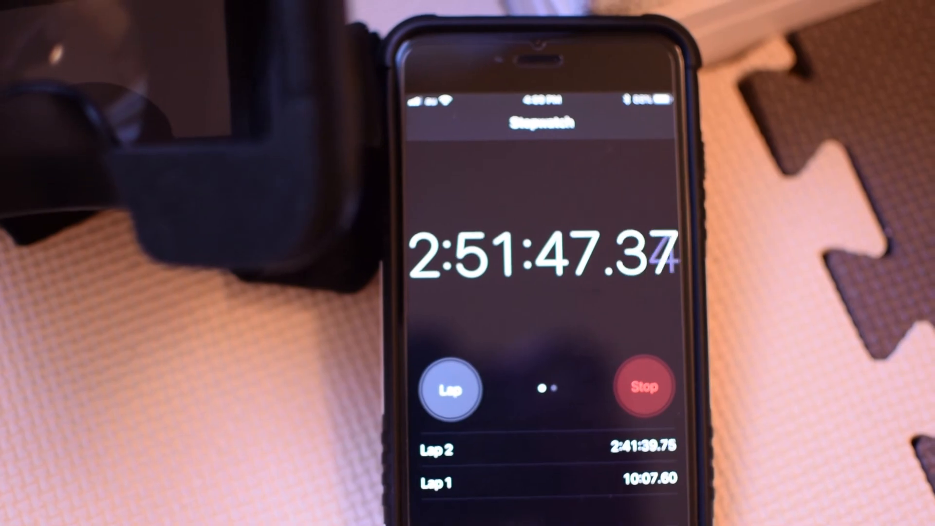
# Stop the running stopwatch at about 2:51:49.32, keeping the two recorded laps.
pyautogui.click(643, 387)
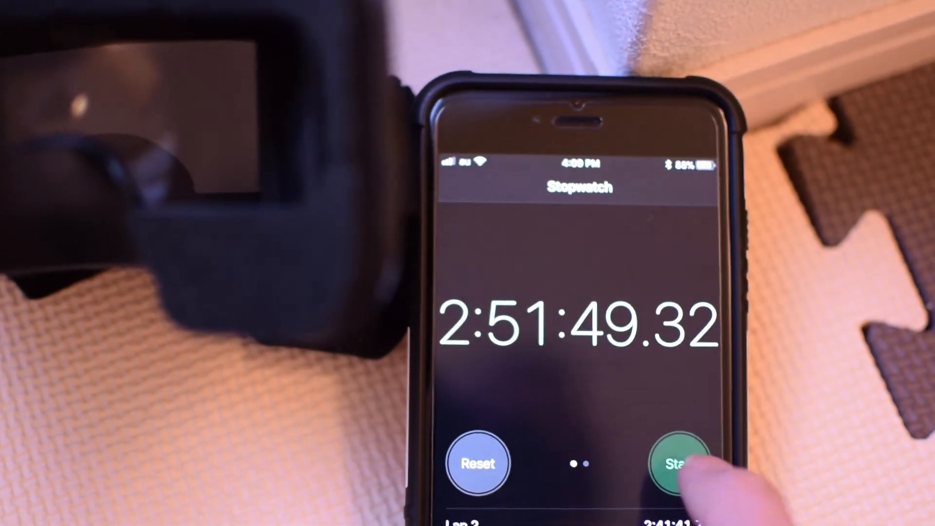